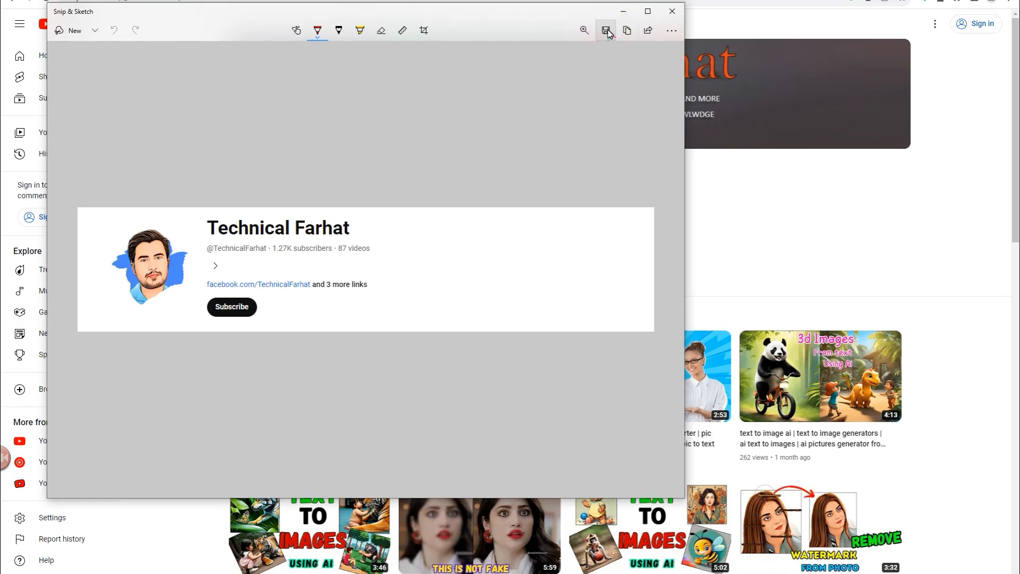
Save the Technical Farhat channel header snip with Save As.
{"action": "left_click", "coordinate": [605, 31]}
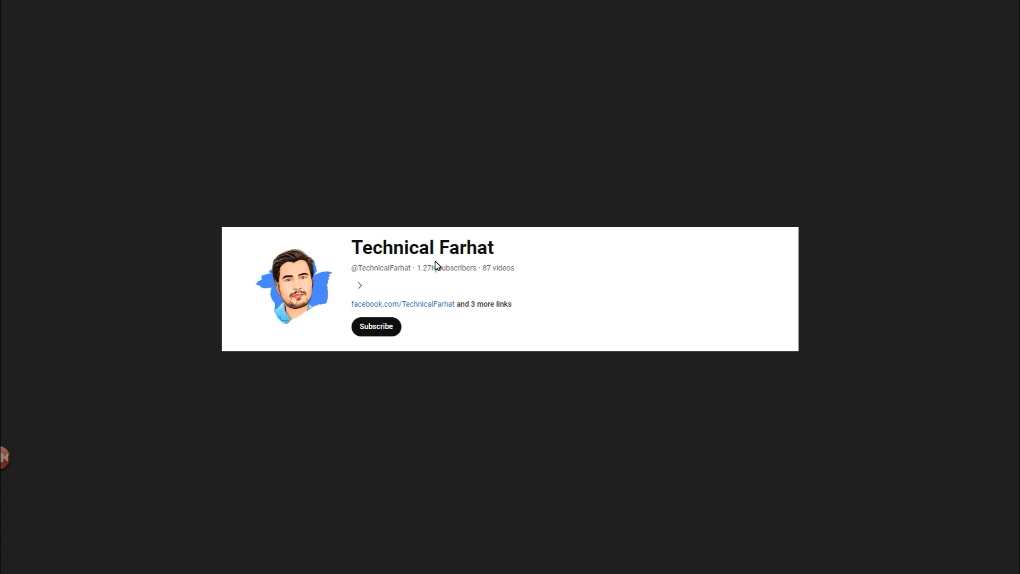
{"action": "mouse_move", "coordinate": [250, 540]}
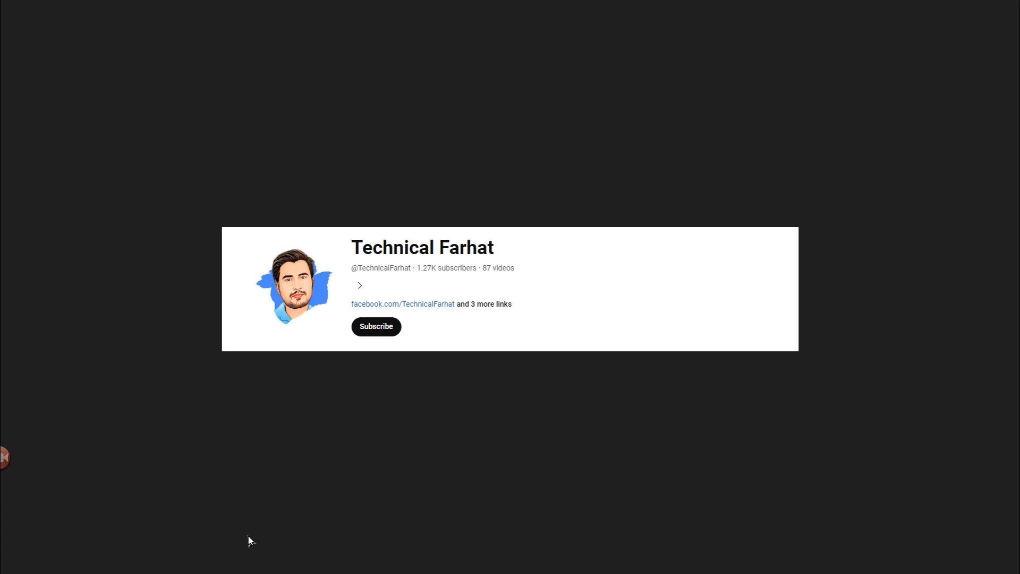